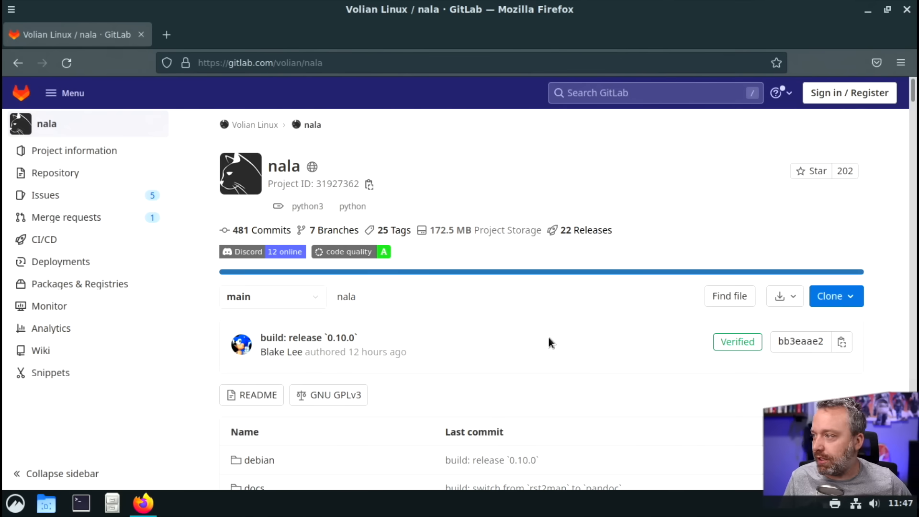
{"action": "mouse_move", "coordinate": [543, 336]}
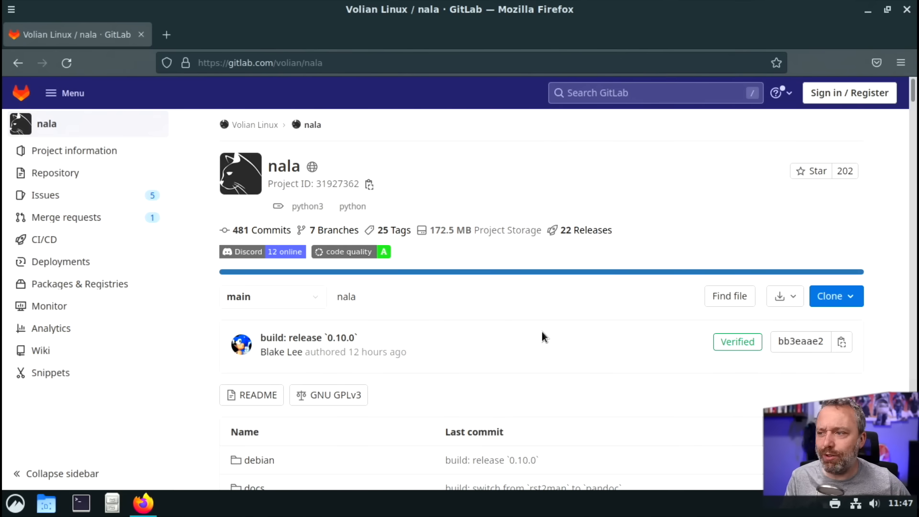
{"action": "mouse_move", "coordinate": [536, 331]}
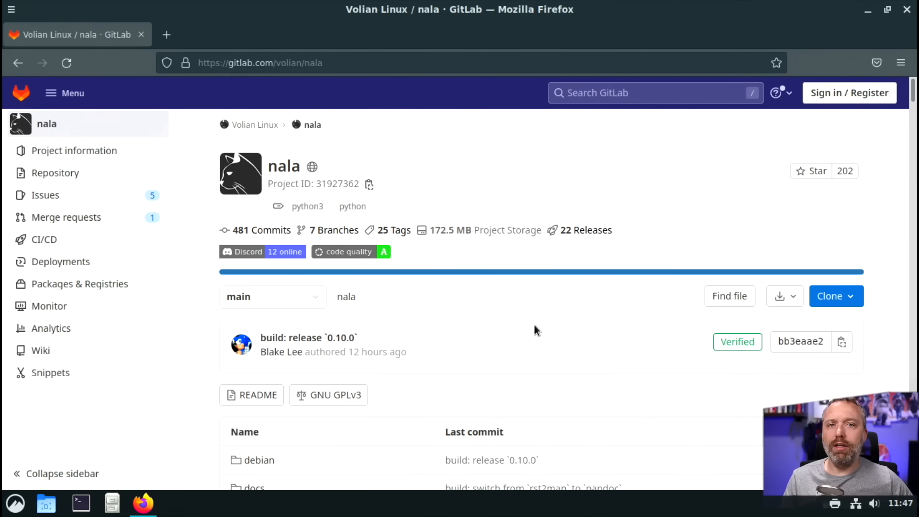
Scroll down through the GitLab nala README before bringing up the terminal
{"action": "scroll", "scroll_direction": "down", "scroll_amount": 3}
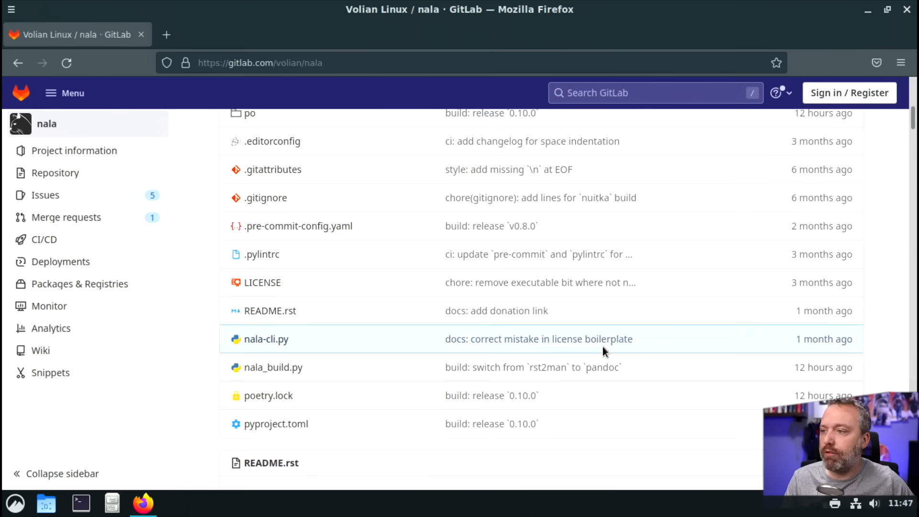
{"action": "scroll", "scroll_direction": "down", "scroll_amount": 3}
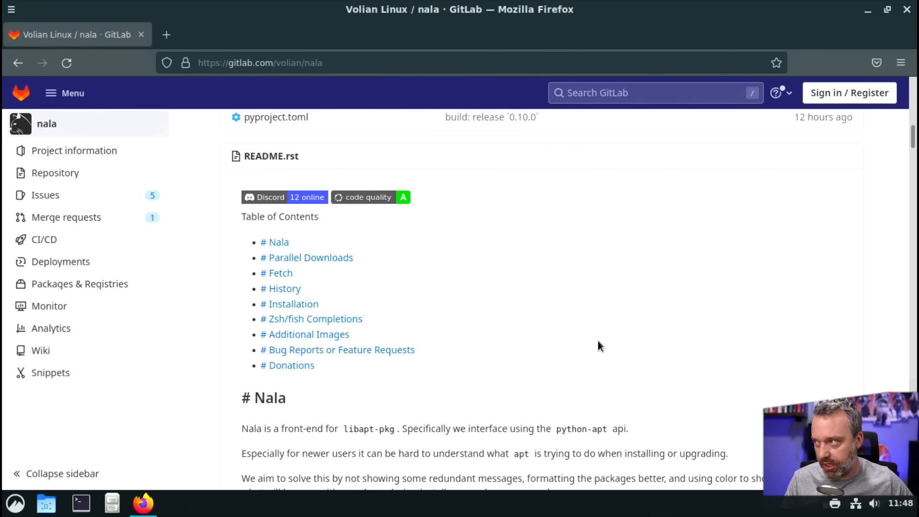
{"action": "mouse_move", "coordinate": [596, 341]}
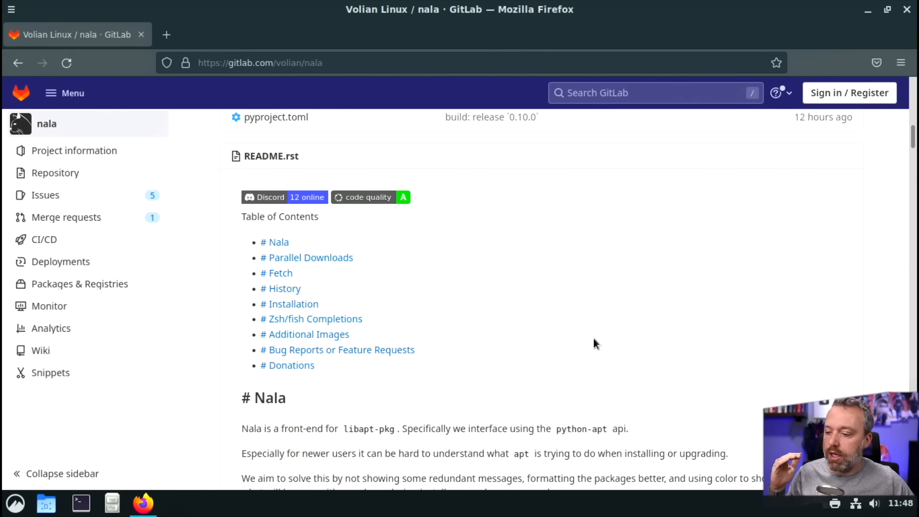
{"action": "mouse_move", "coordinate": [584, 366]}
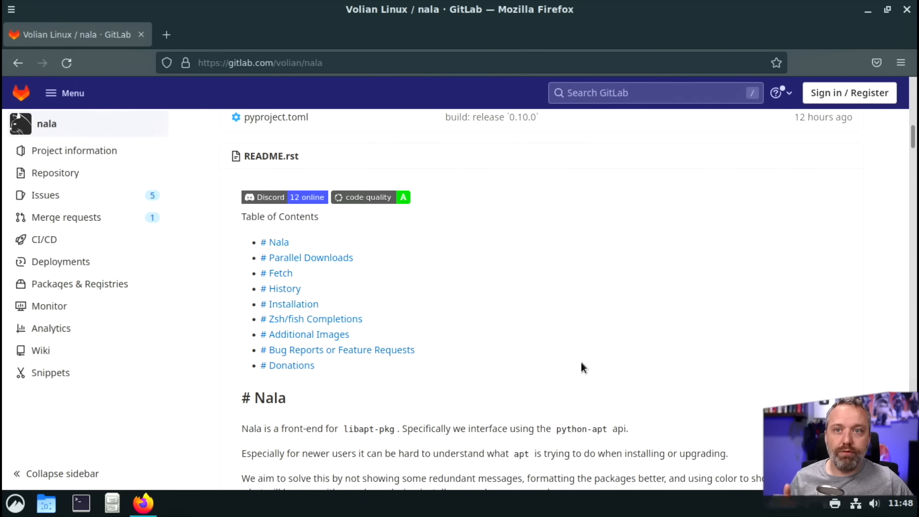
{"action": "mouse_move", "coordinate": [585, 363]}
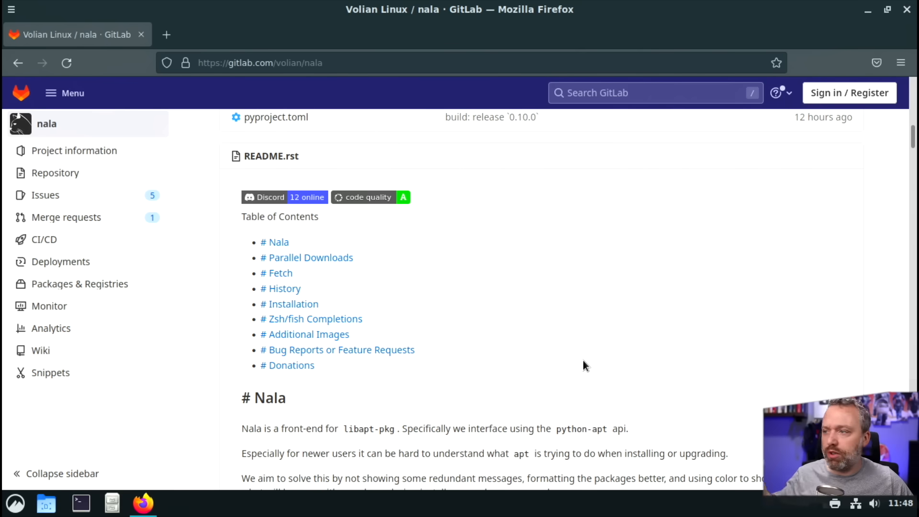
{"action": "scroll", "scroll_direction": "down", "scroll_amount": 3}
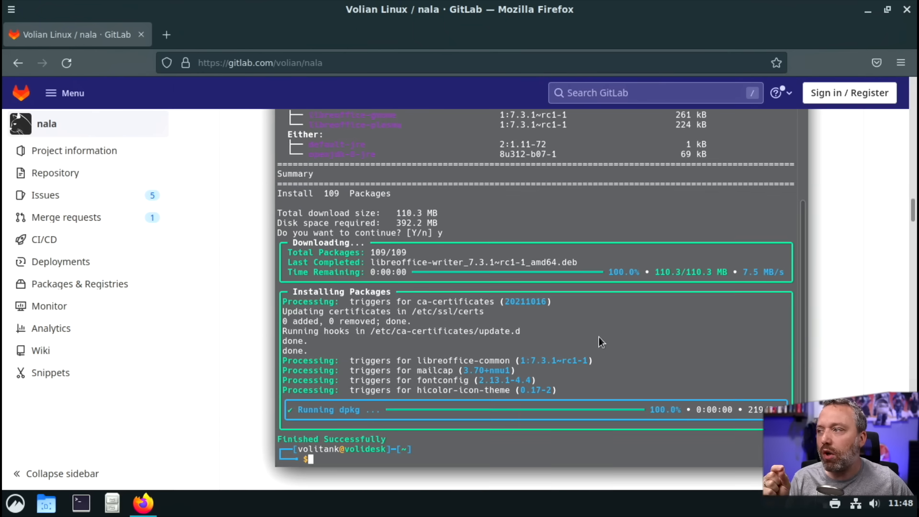
{"action": "scroll", "scroll_direction": "down", "scroll_amount": 3}
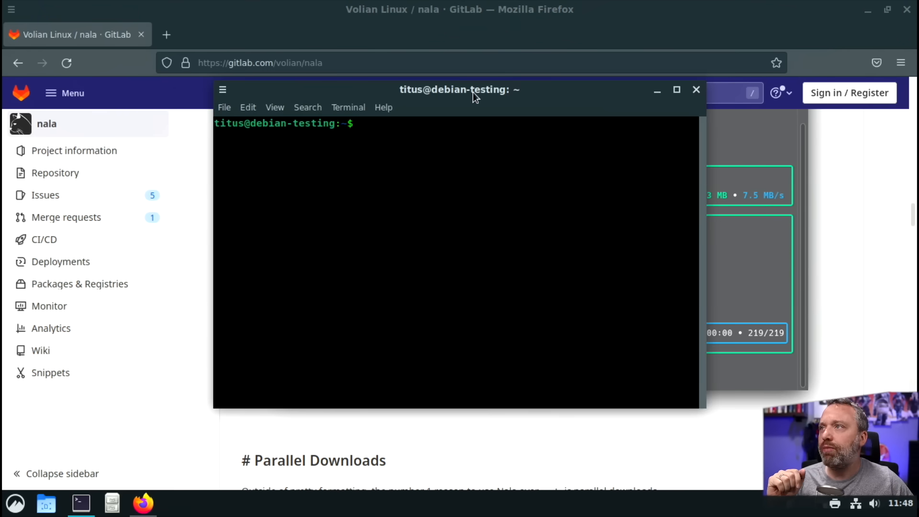
Maximize the terminal, run 'sudo apt install kitty', and begin the next 'sudo apt' command
{"action": "left_click", "coordinate": [676, 89]}
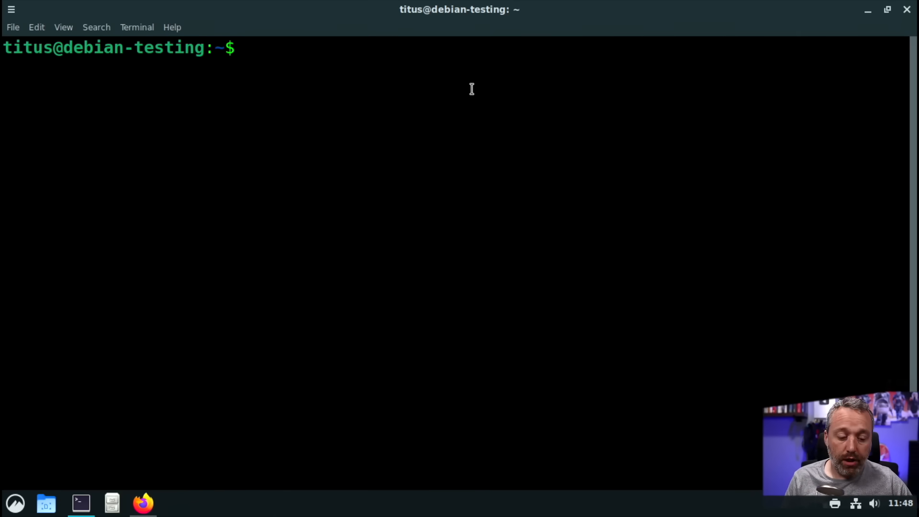
{"action": "type", "text": "sudo apt install kitty"}
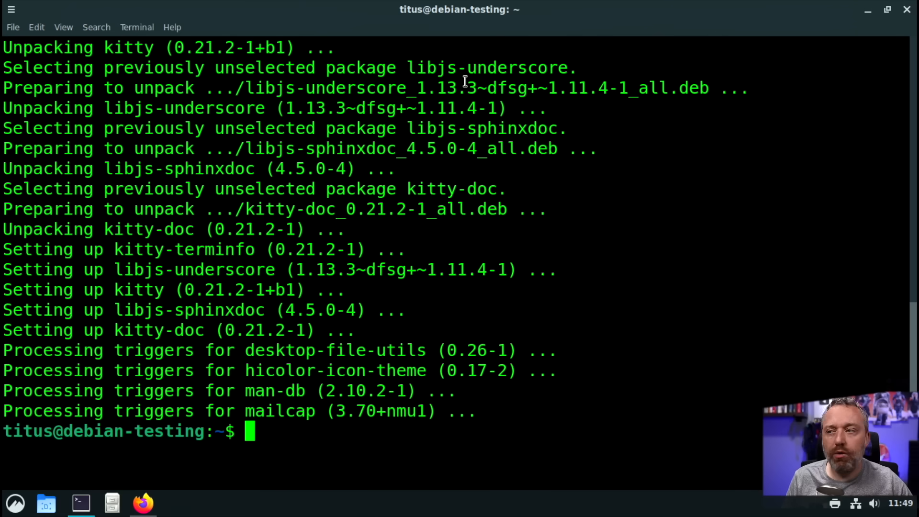
{"action": "type", "text": "si"}
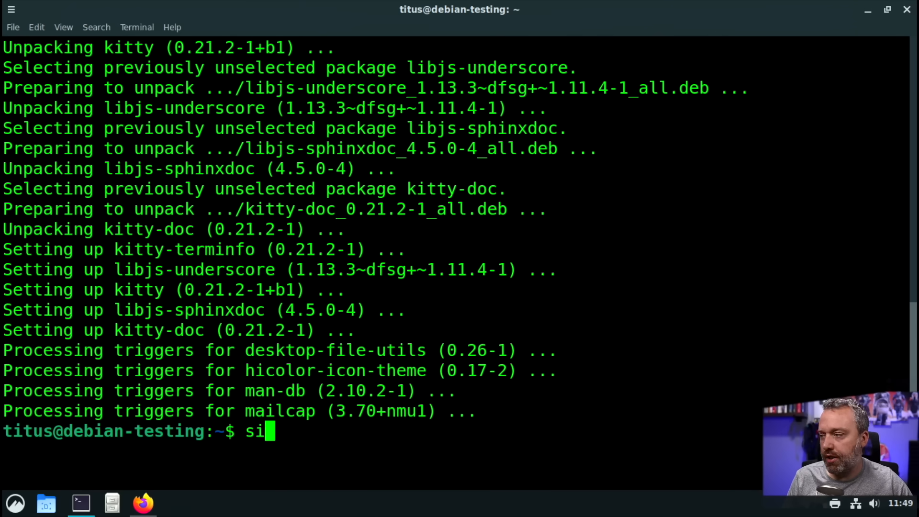
{"action": "type", "text": "sudo apt"}
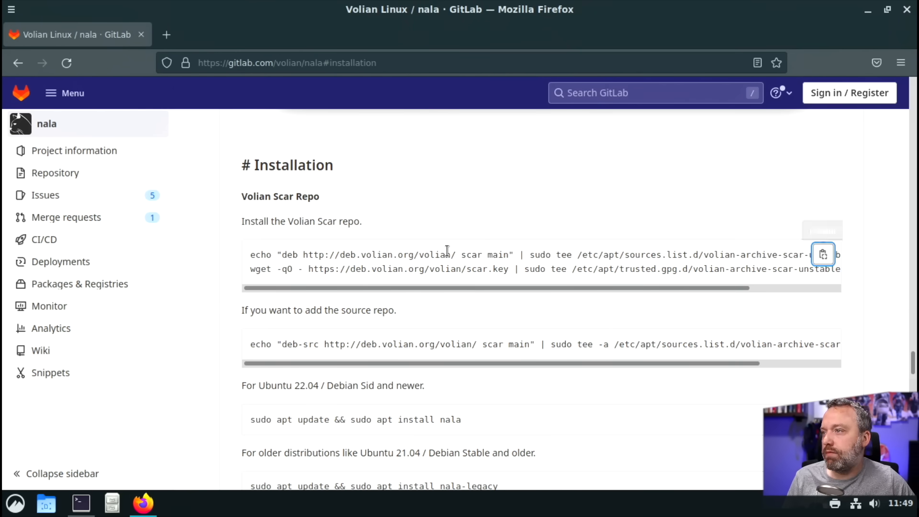
Scroll the README Installation section to the Volian Scar repo and nala install commands
{"action": "scroll", "scroll_direction": "down", "scroll_amount": 3}
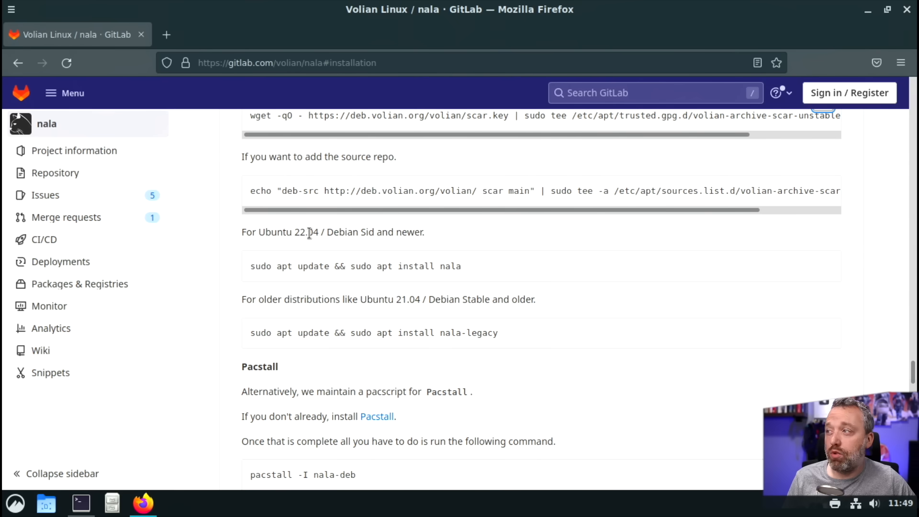
{"action": "mouse_move", "coordinate": [374, 255]}
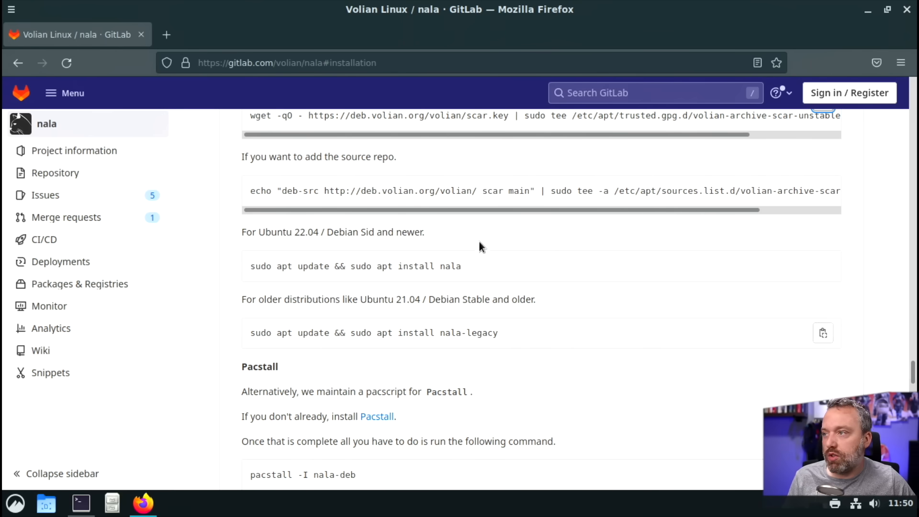
{"action": "mouse_move", "coordinate": [528, 343]}
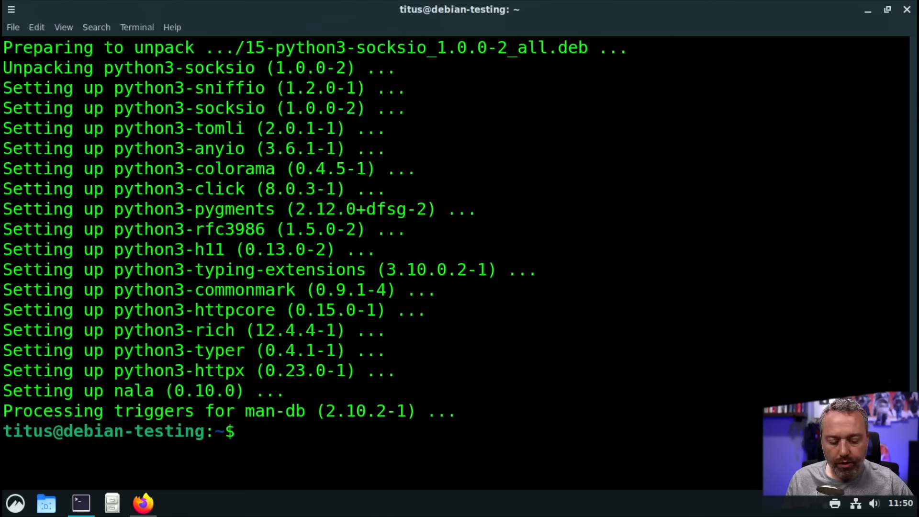
Run 'sudo apt upgrade' and answer 'n' to abort the 238-package upgrade
{"action": "type", "text": "sudo apt upgrad"}
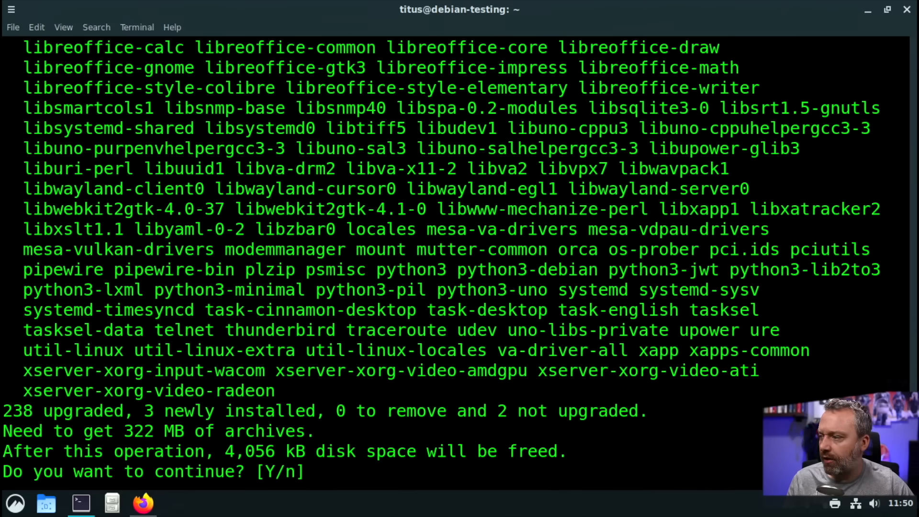
{"action": "type", "text": "n"}
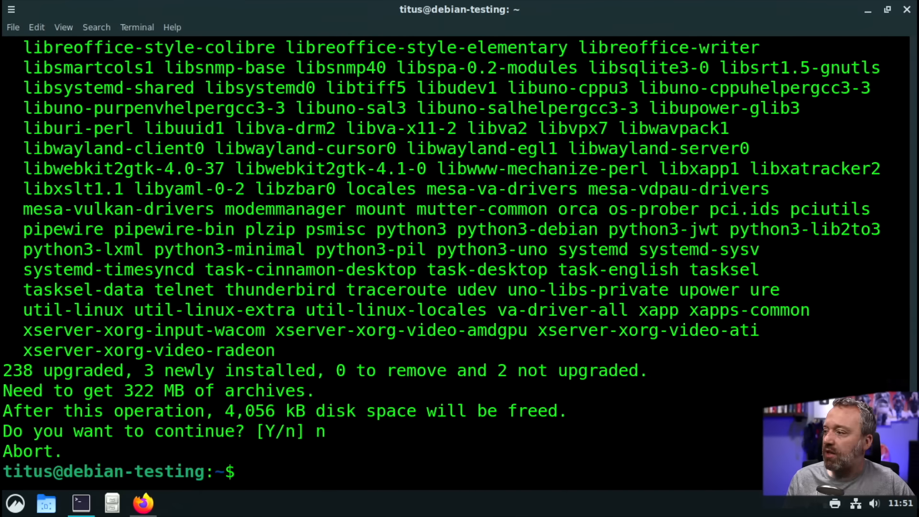
Run 'sudo nala upgrade' and review the summary of 240 upgrades, 4 installs, 325.2 MB
{"action": "type", "text": "sudo nala"}
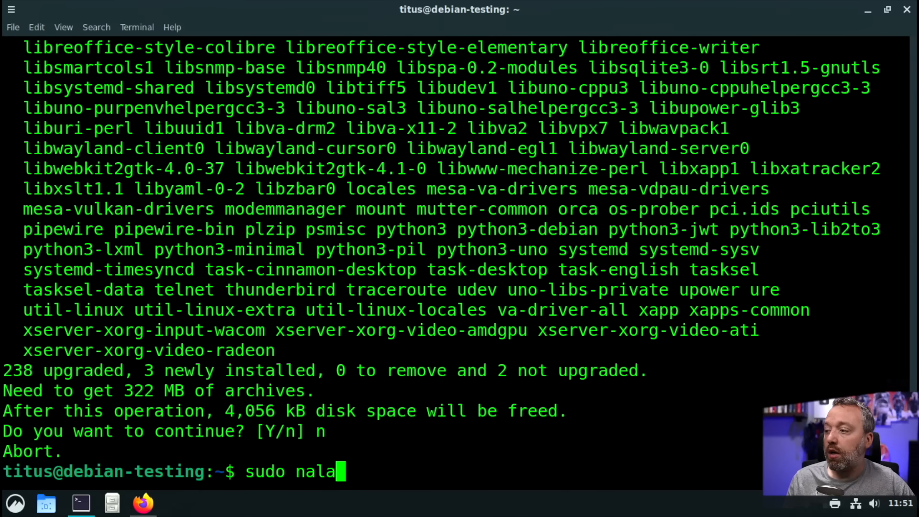
{"action": "type", "text": "upgrade"}
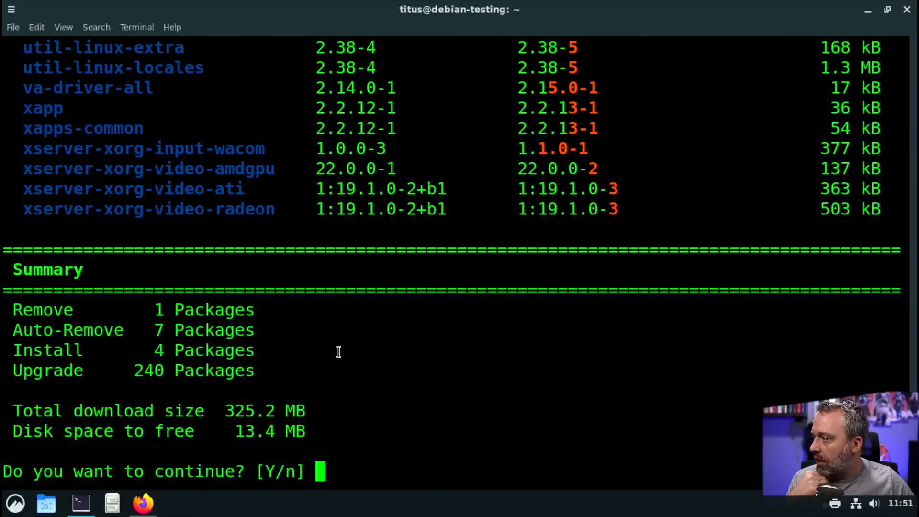
{"action": "mouse_move", "coordinate": [445, 342]}
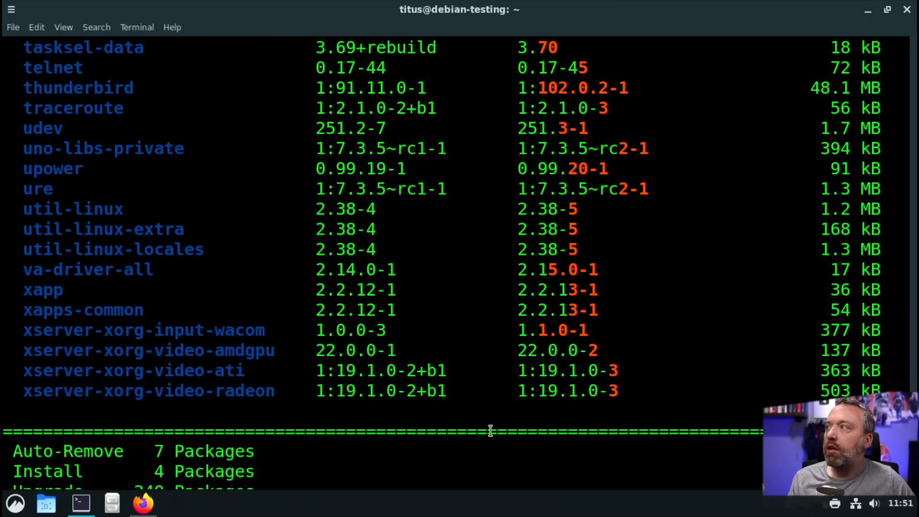
{"action": "scroll", "scroll_direction": "down", "scroll_amount": 3}
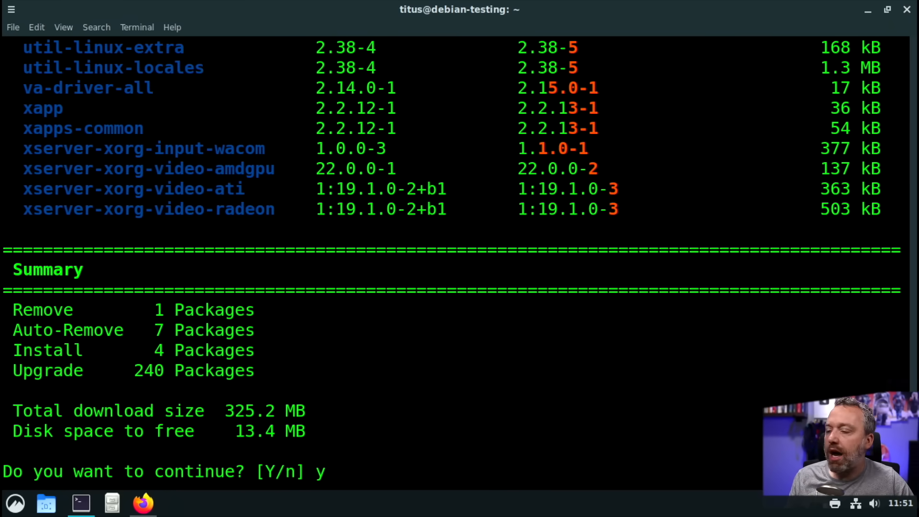
Confirm the nala upgrade so it runs until the console-setup character-set prompt appears
{"action": "key", "text": "Return"}
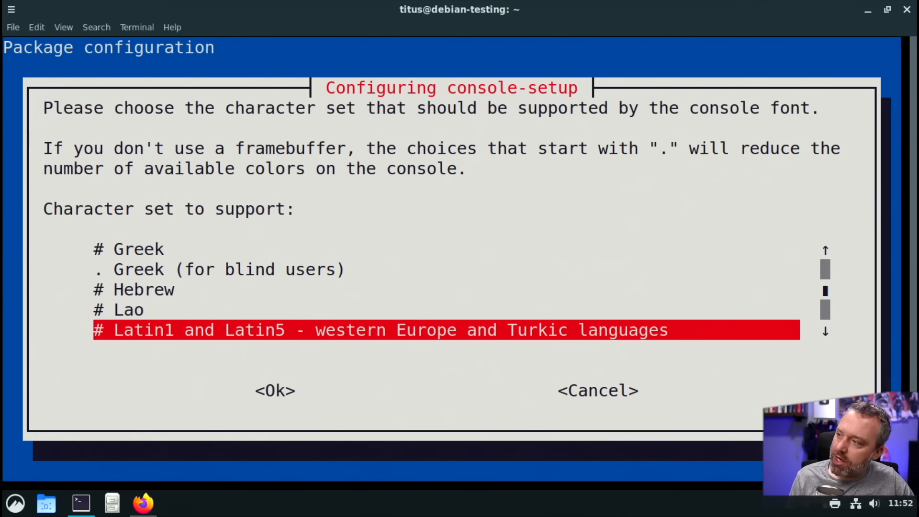
Accept the default console character set with <Ok> and let the upgrade finish at 505/505
{"action": "left_click", "coordinate": [275, 391]}
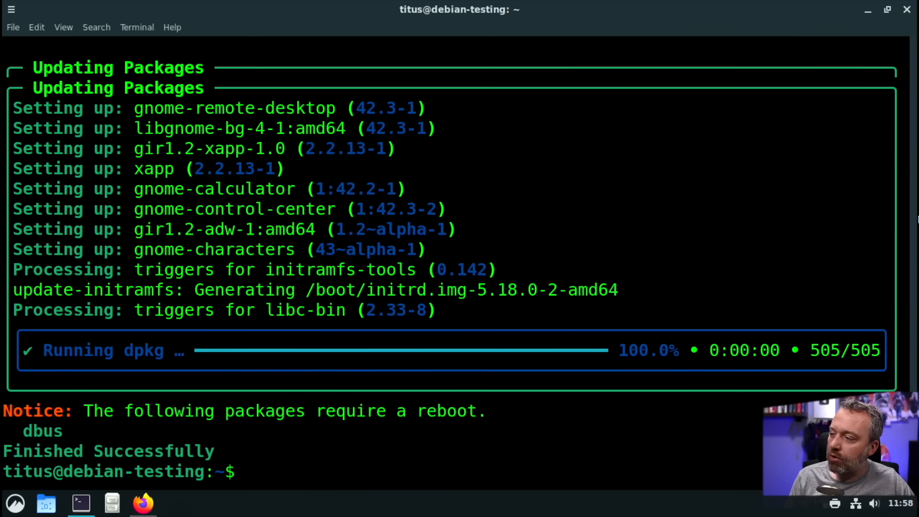
Run 'nala history' to see the upgrade, then install kitty with 'sudo nala install kitty'
{"action": "type", "text": "nala history"}
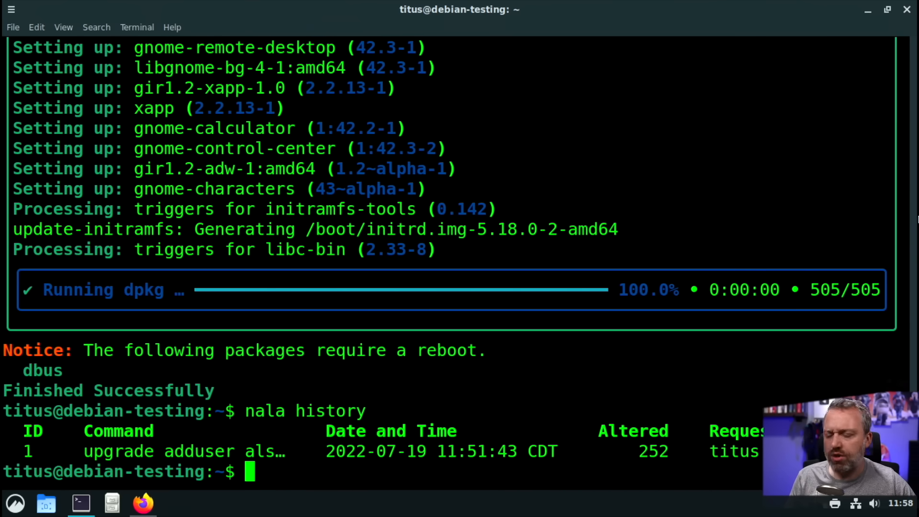
{"action": "type", "text": "sudo nala in"}
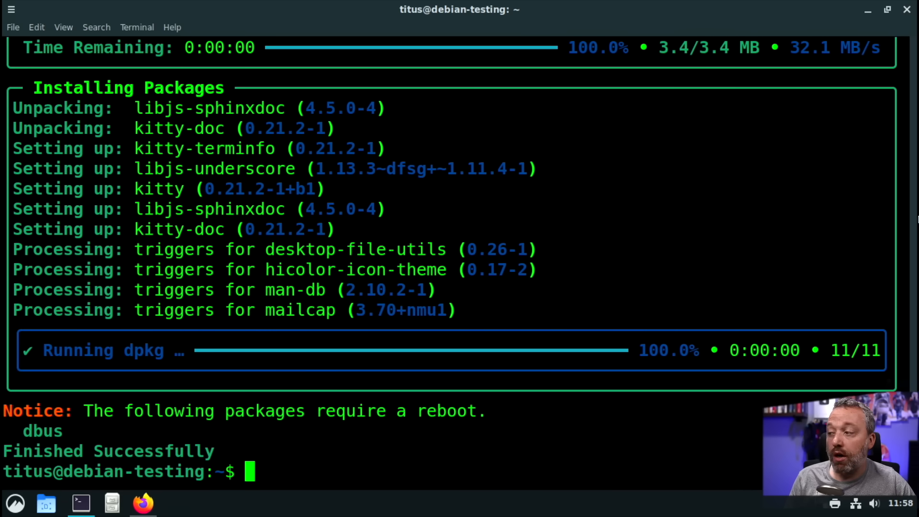
Run 'nala history' again showing the kitty install as entry 2, then start a new sudo command
{"action": "type", "text": "nala history"}
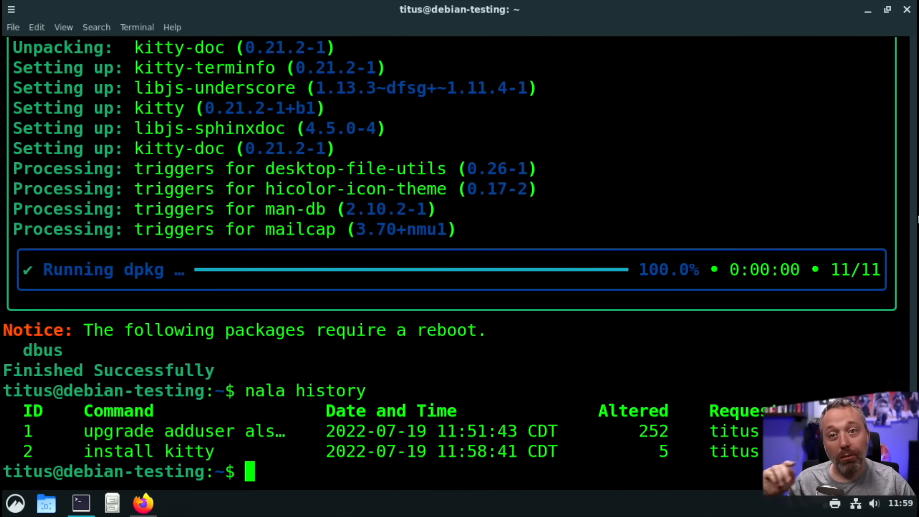
{"action": "type", "text": "sudo"}
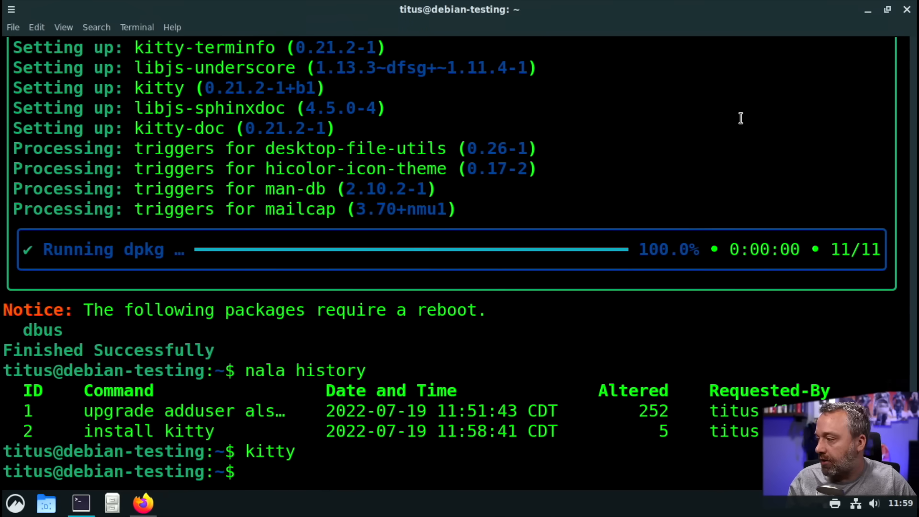
{"action": "type", "text": "sudo"}
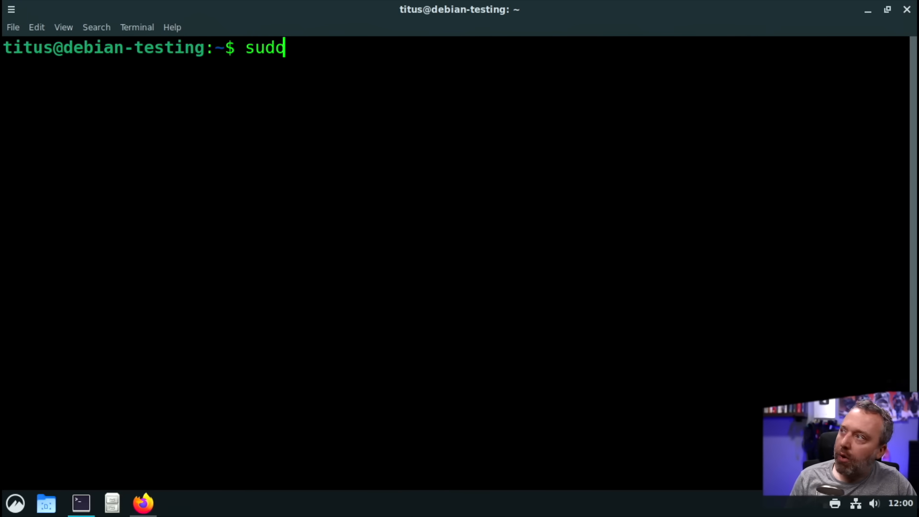
Run 'sudo nala fetch' to rank the 11 fastest Debian mirrors by score
{"action": "type", "text": "nala"}
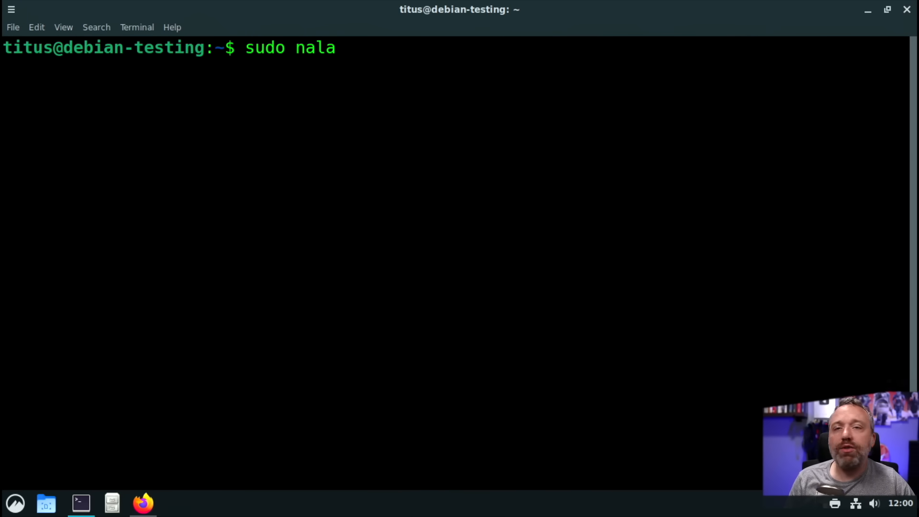
{"action": "type", "text": "fetch"}
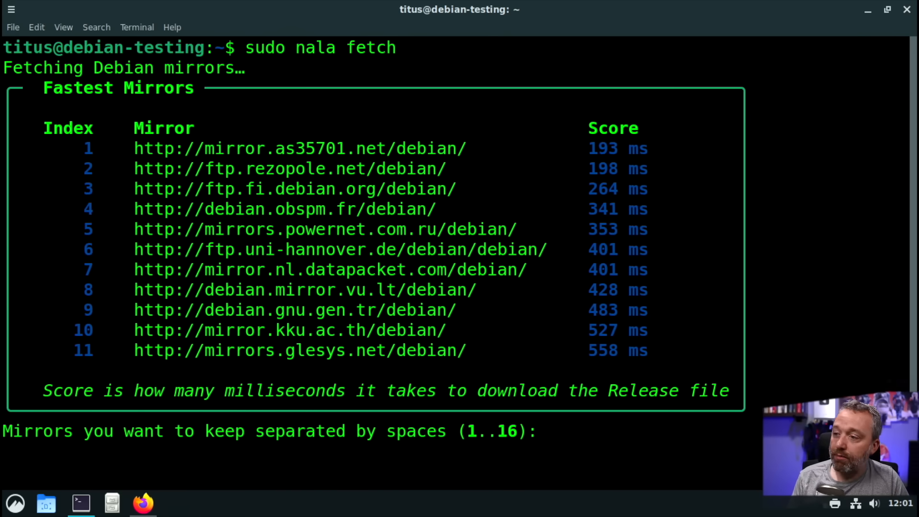
Choose mirrors 1 2 3 and confirm with Y so nala writes them to nala-sources.list
{"action": "type", "text": "1"}
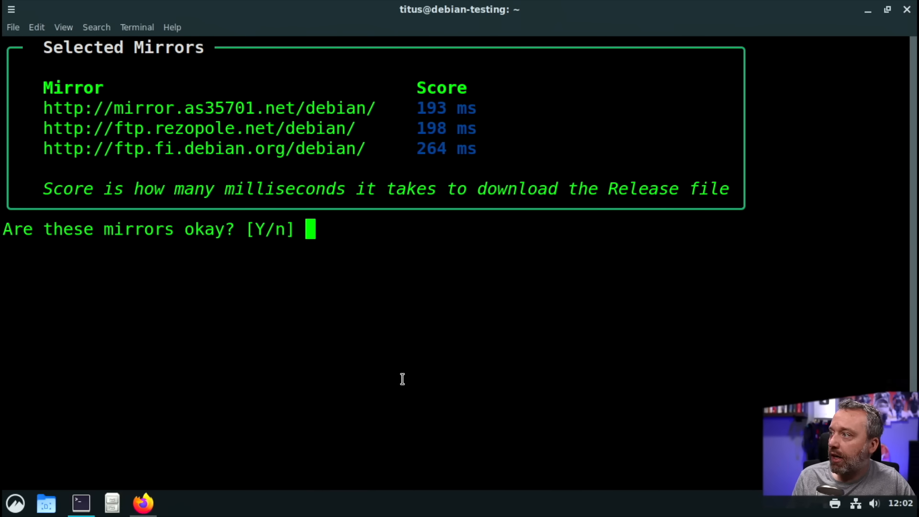
{"action": "type", "text": "Y"}
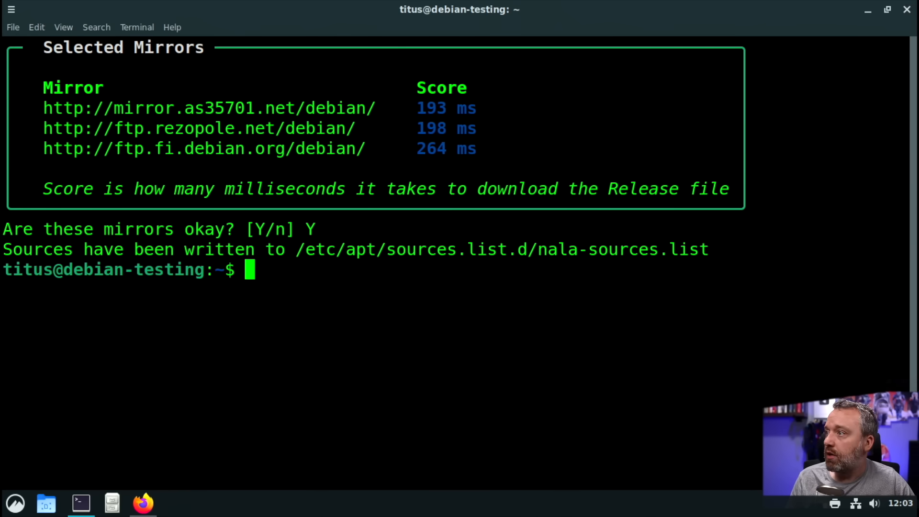
Display /etc/apt/sources.list with cat, showing commented cdrom entries and sid deb/deb-src lines
{"action": "type", "text": "cat"}
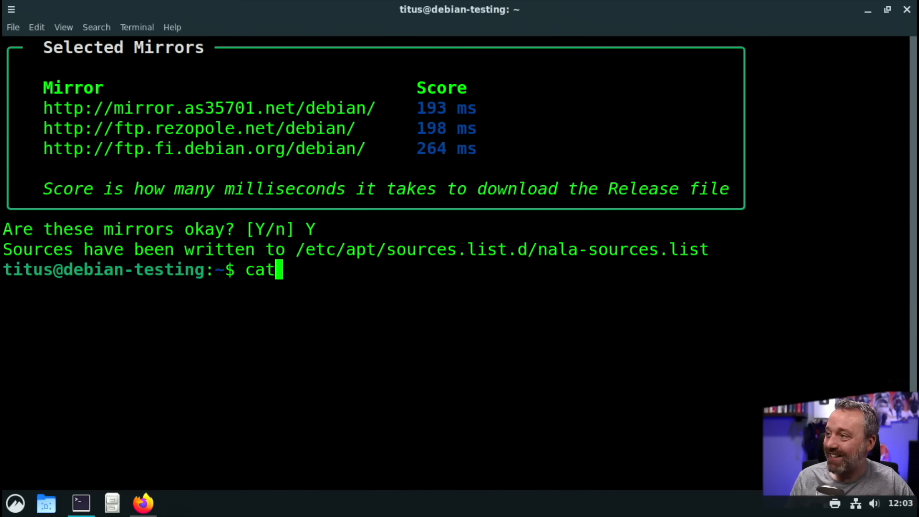
{"action": "type", "text": "/etc/apt/sources.list"}
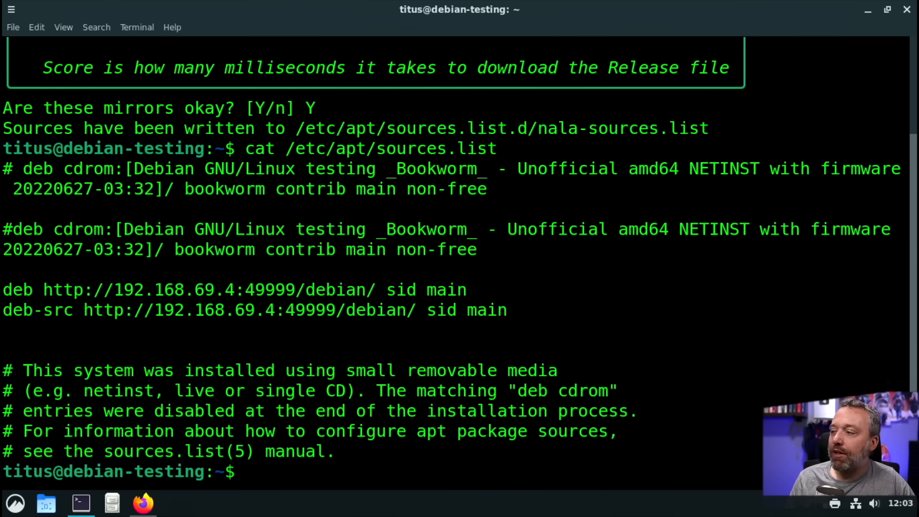
Run sudo nala update to fetch sid main, contrib and non-free indexes from the new mirrors
{"action": "type", "text": "sudo nal"}
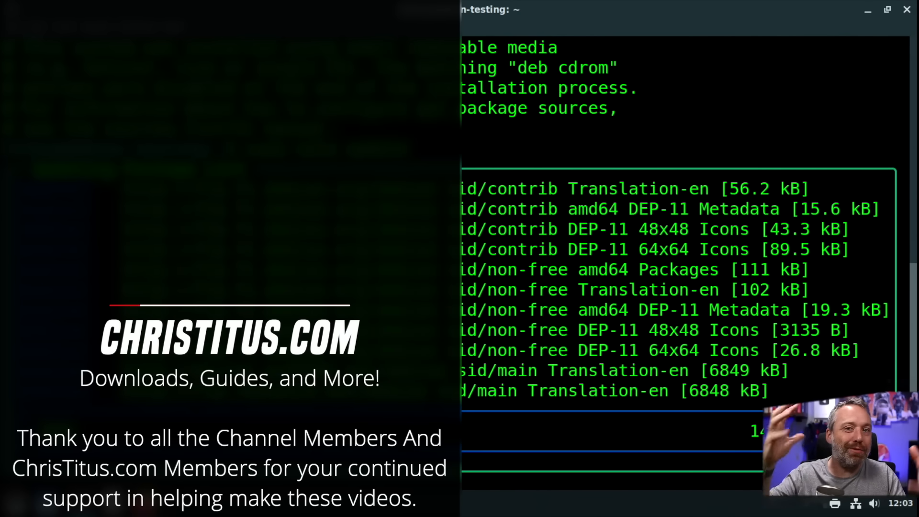
{"action": "scroll", "scroll_direction": "down", "scroll_amount": 3}
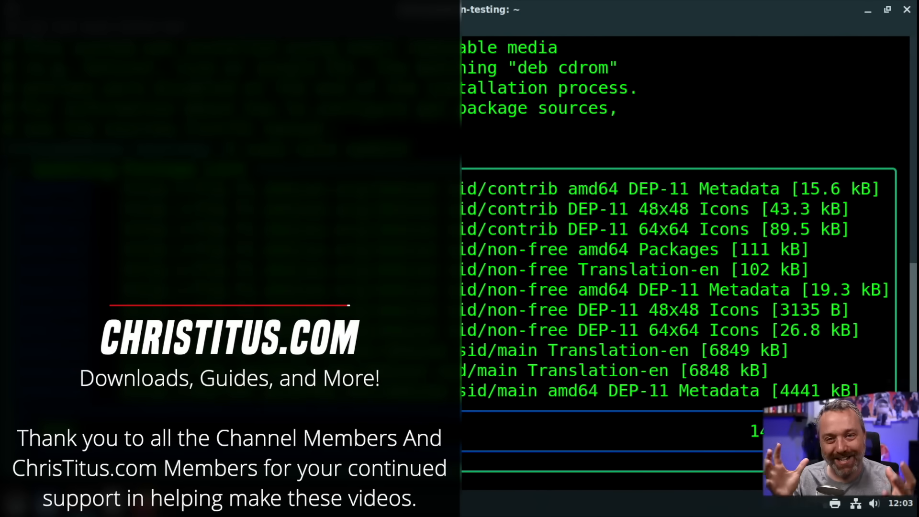